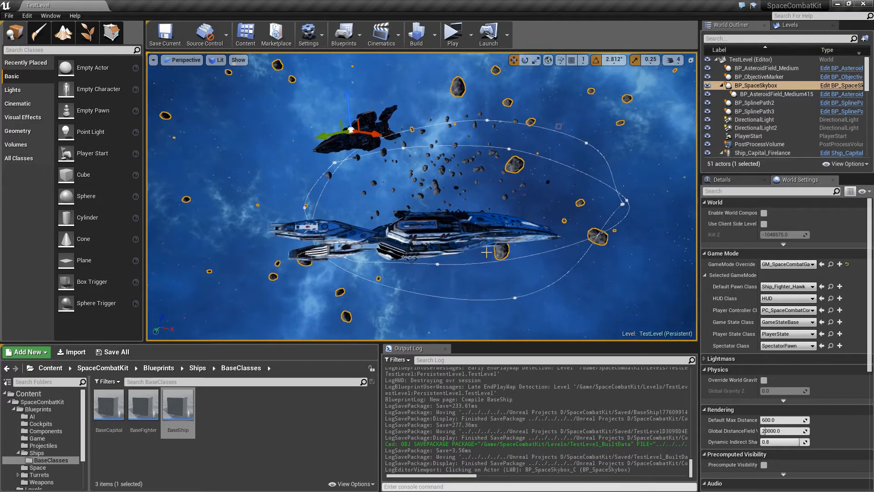
- Test-play the level from the fighter cockpit, stop, and open the BaseShip blueprint
{"action": "left_click", "coordinate": [452, 35]}
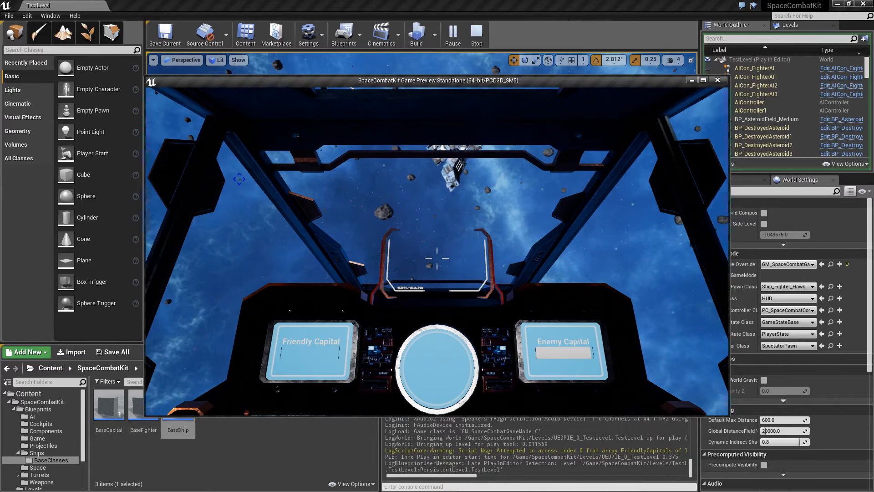
{"action": "left_click", "coordinate": [475, 30]}
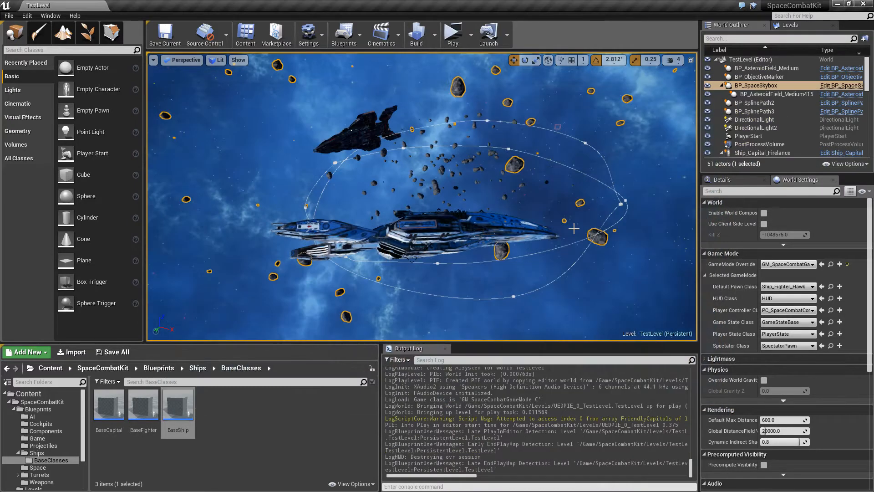
{"action": "left_click", "coordinate": [177, 403]}
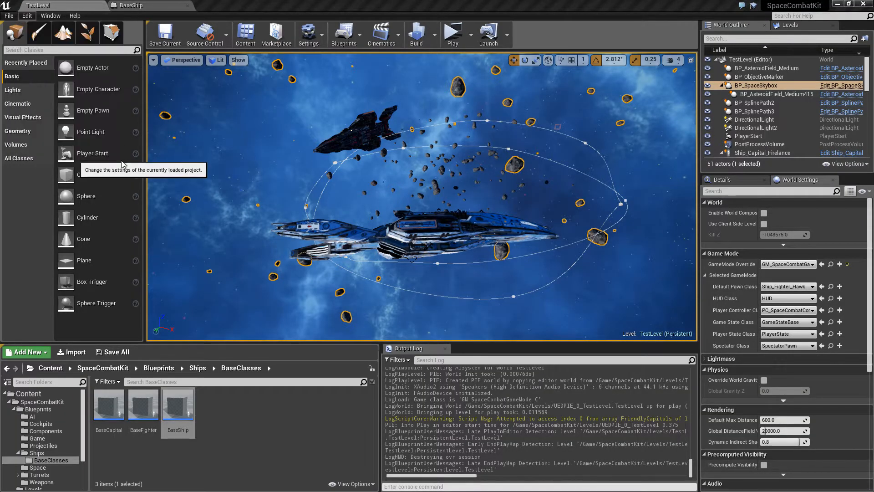
- View the Input action mappings showing ToggleHeadlook bound to the middle mouse button
{"action": "left_click", "coordinate": [308, 34]}
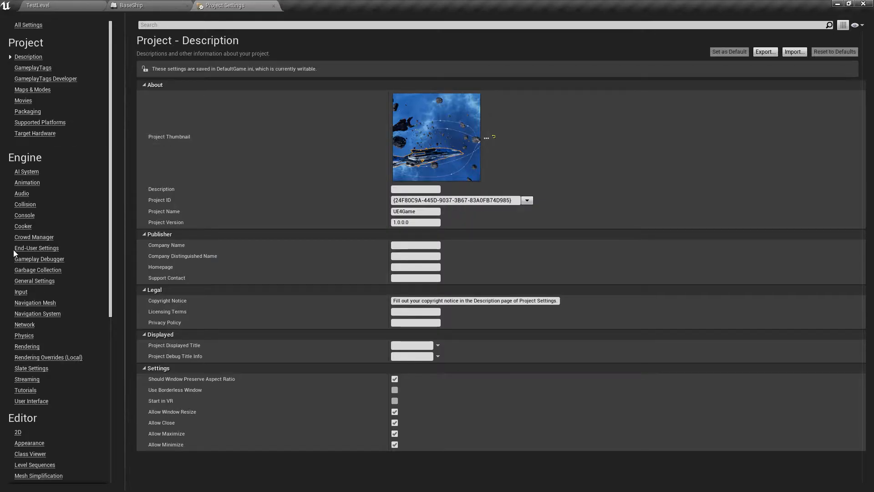
{"action": "left_click", "coordinate": [20, 291]}
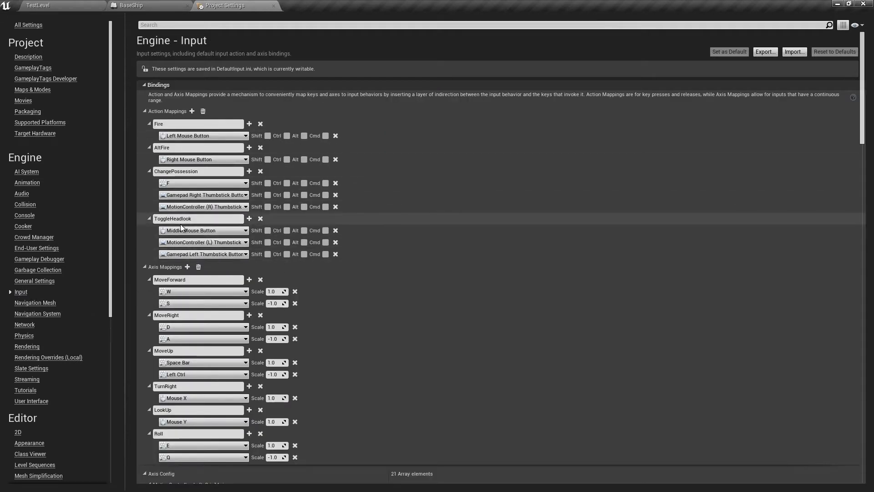
{"action": "left_click", "coordinate": [137, 5]}
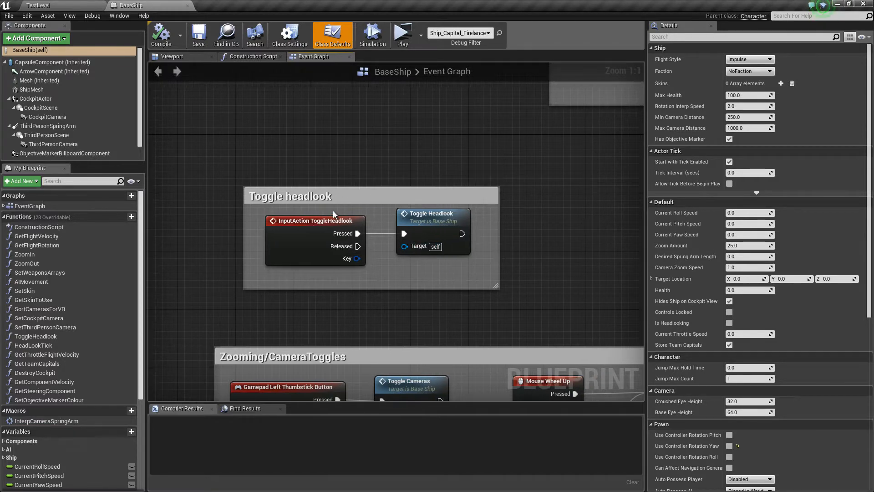
{"action": "mouse_move", "coordinate": [426, 234]}
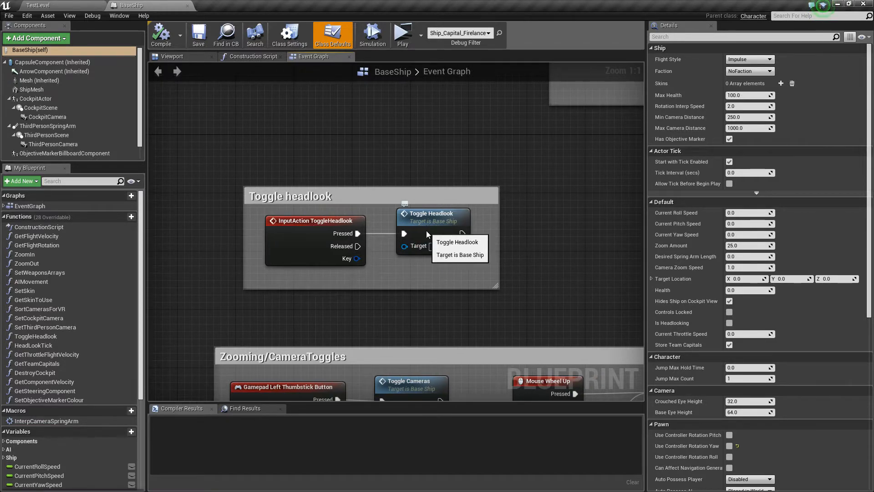
- Open the Toggle Headlook function graph to see it reset rotations and flip Is Headlooking
{"action": "double_click", "coordinate": [432, 217]}
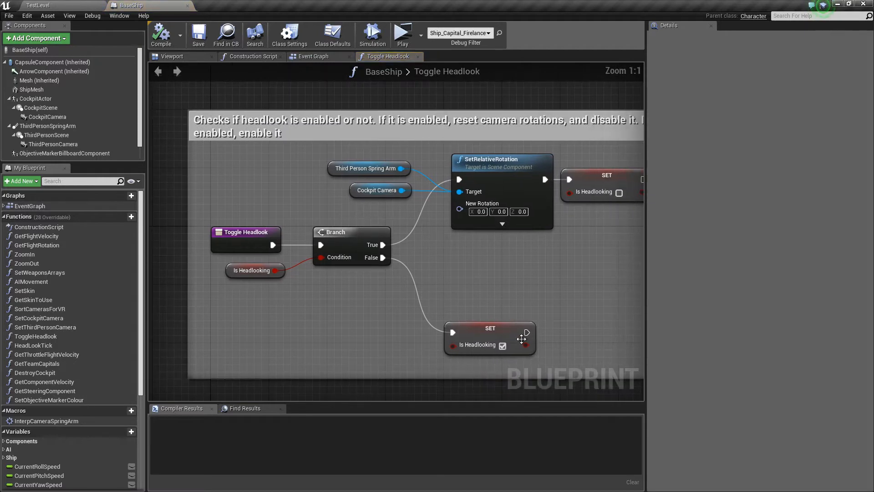
{"action": "mouse_move", "coordinate": [263, 266]}
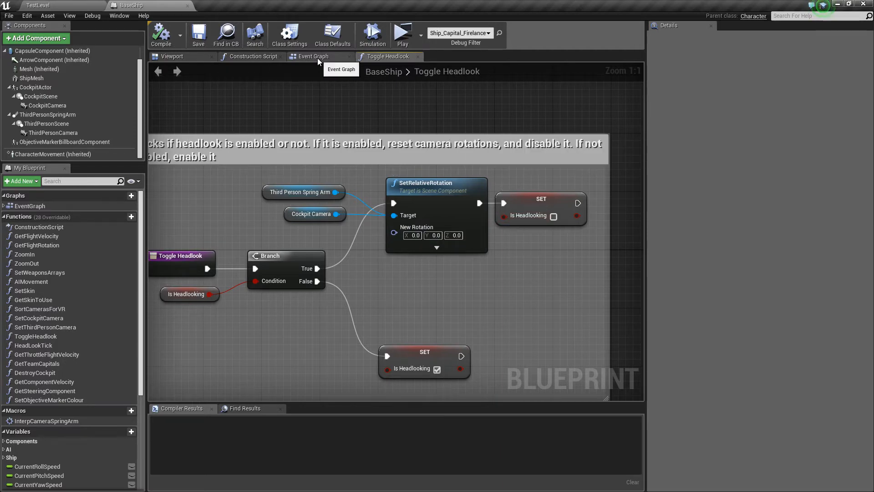
- Return to the Event Graph and bring the 'Headlook - if enabled' Head Look Tick call into view
{"action": "left_click", "coordinate": [313, 56]}
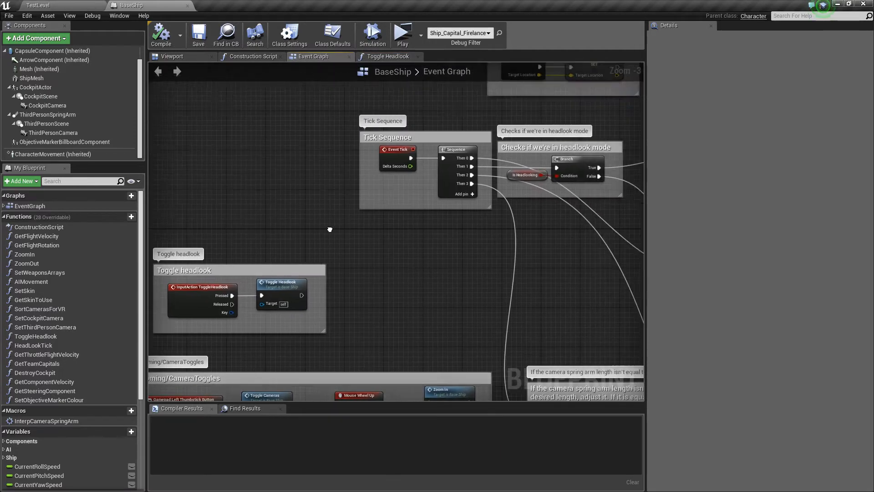
{"action": "scroll", "scroll_direction": "up", "scroll_amount": 3}
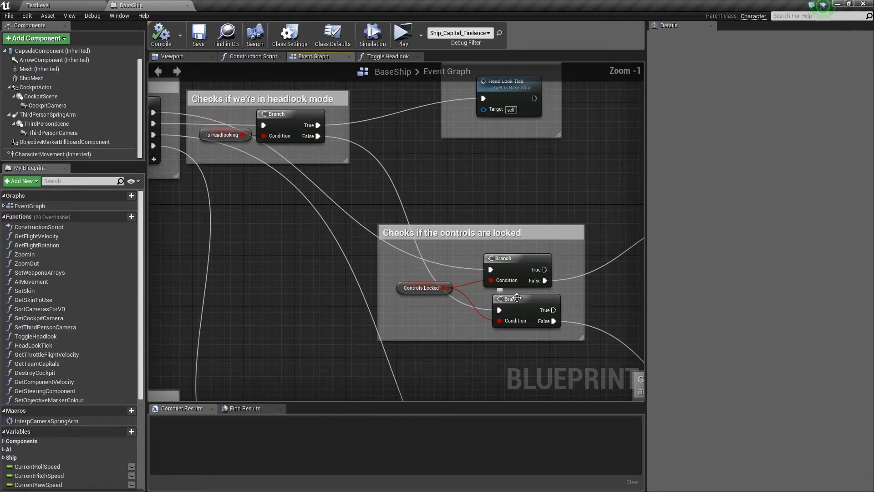
{"action": "scroll", "scroll_direction": "up", "scroll_amount": 3}
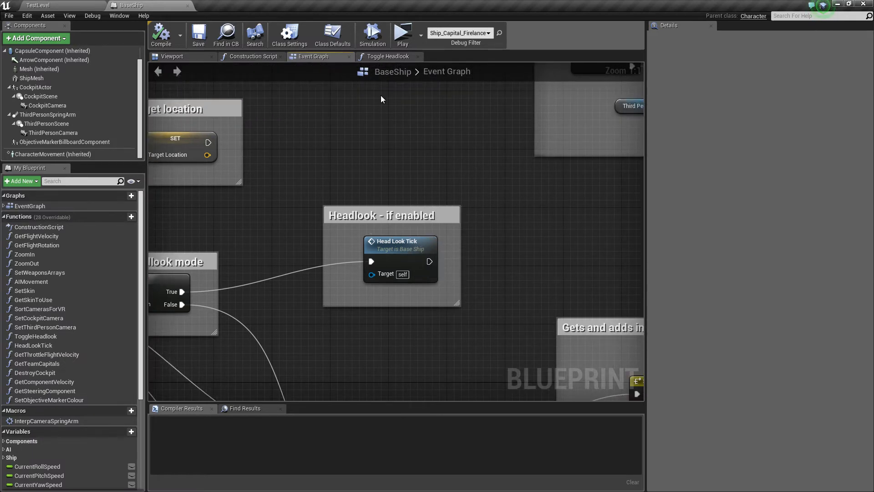
- Open Head Look Tick and inspect the cockpit headlook nodes with pitch and yaw clamped to -60 and 60
{"action": "double_click", "coordinate": [400, 241]}
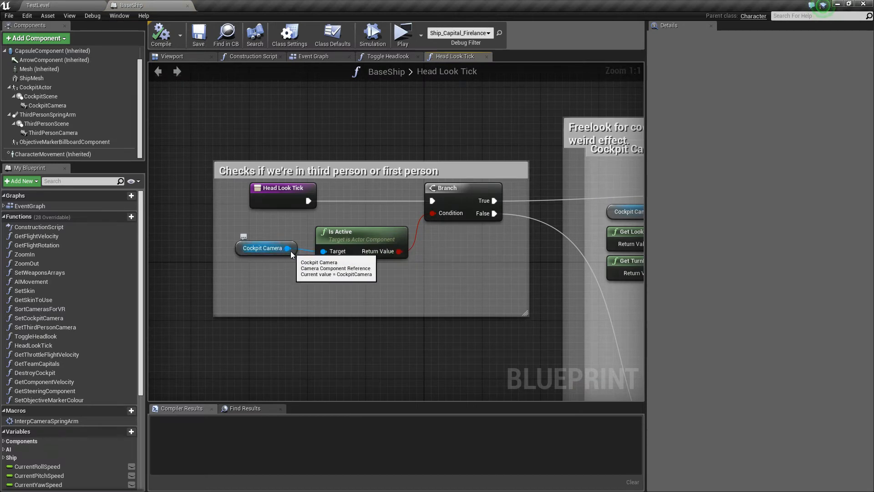
{"action": "mouse_move", "coordinate": [271, 255]}
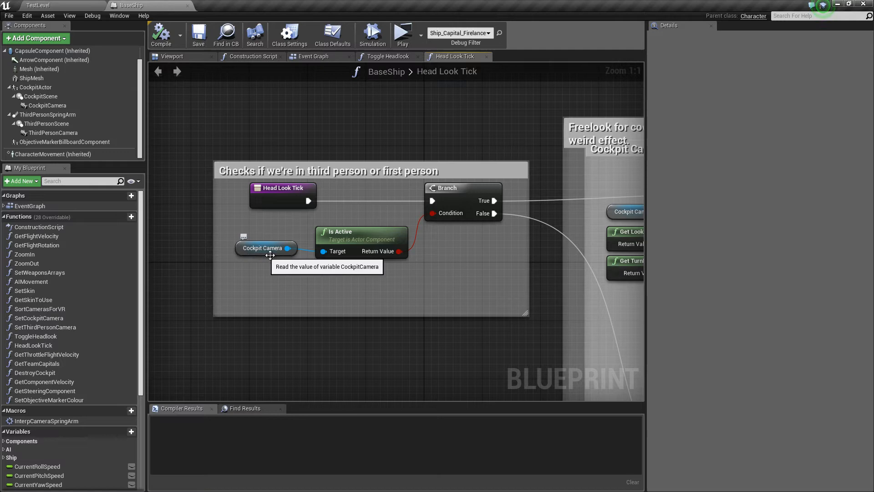
{"action": "scroll", "scroll_direction": "down", "scroll_amount": 3}
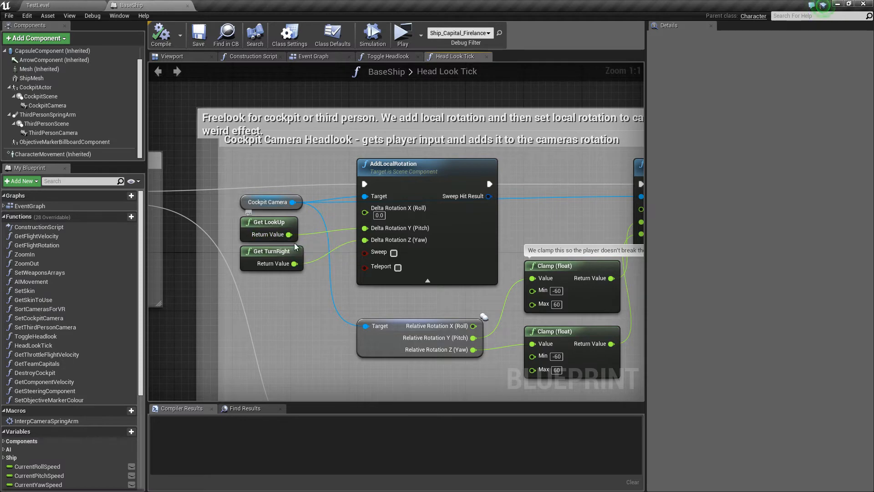
{"action": "mouse_move", "coordinate": [325, 265]}
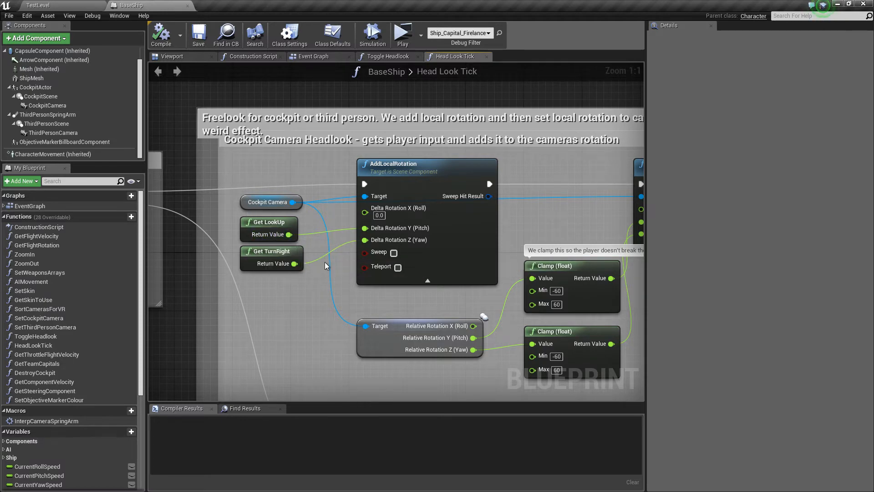
{"action": "left_click_drag", "start_coordinate": [390, 234], "coordinate": [332, 234]}
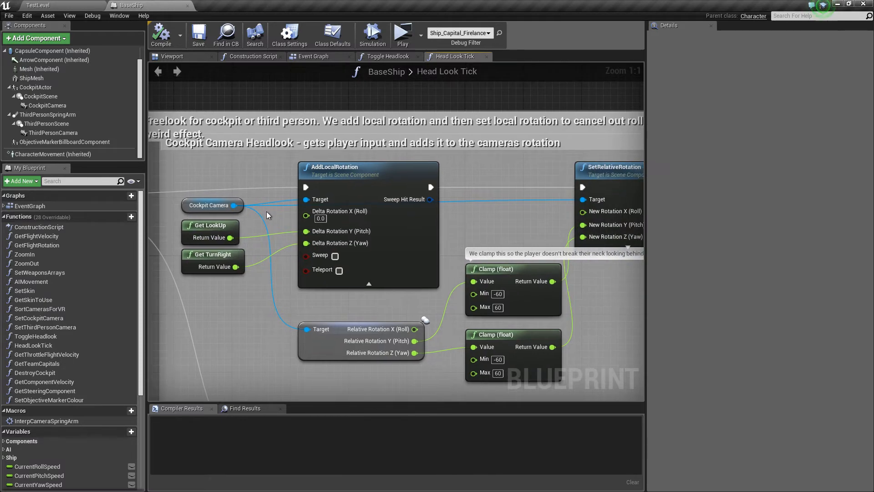
{"action": "mouse_move", "coordinate": [310, 192]}
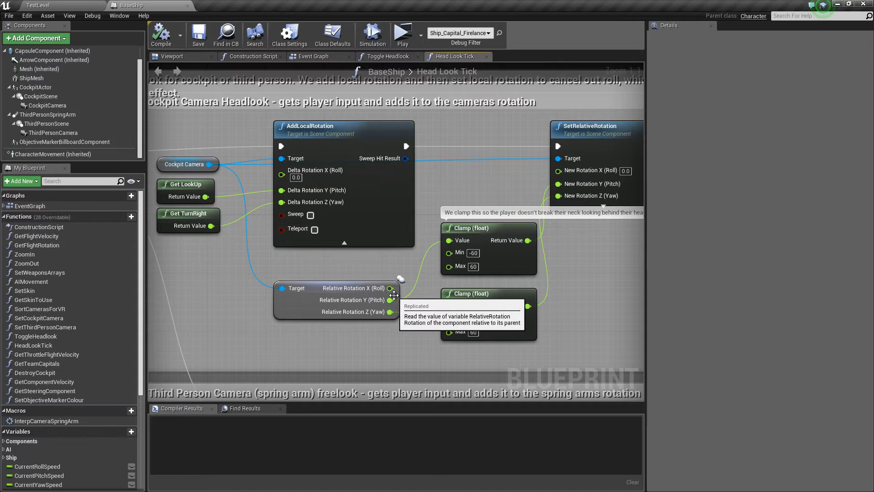
{"action": "mouse_move", "coordinate": [457, 306]}
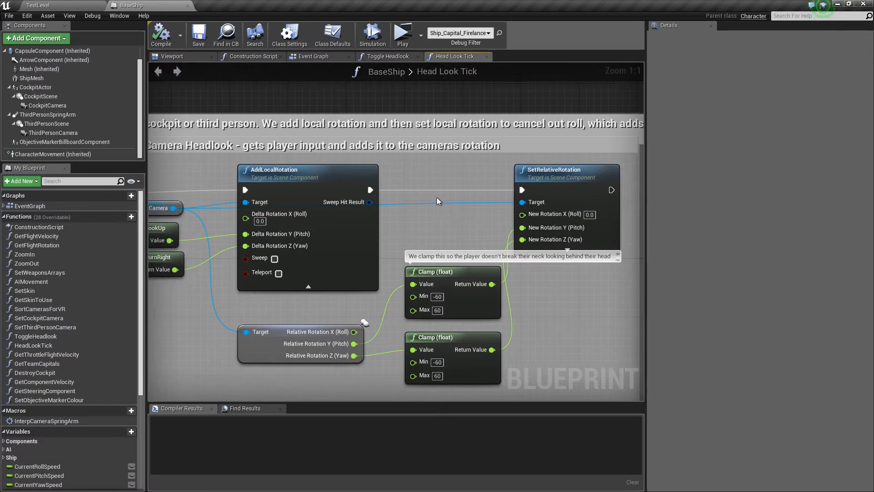
{"action": "mouse_move", "coordinate": [390, 176]}
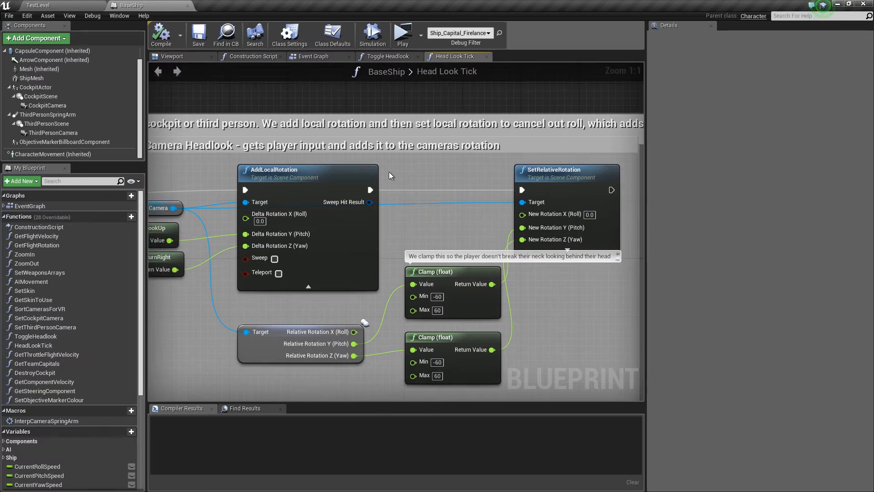
{"action": "mouse_move", "coordinate": [557, 214]}
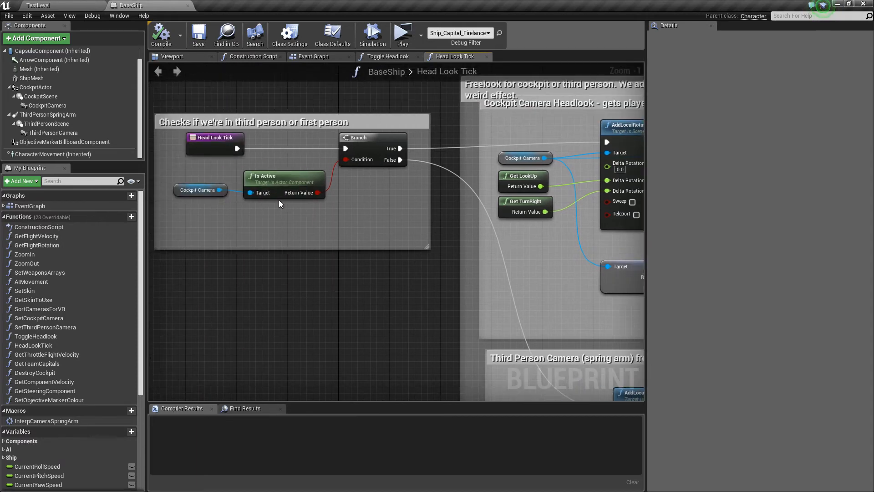
{"action": "mouse_move", "coordinate": [411, 160]}
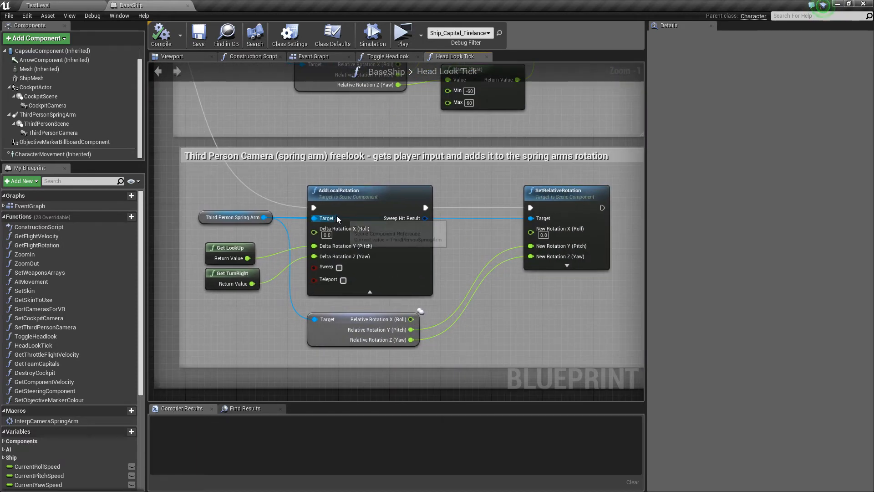
{"action": "mouse_move", "coordinate": [229, 258]}
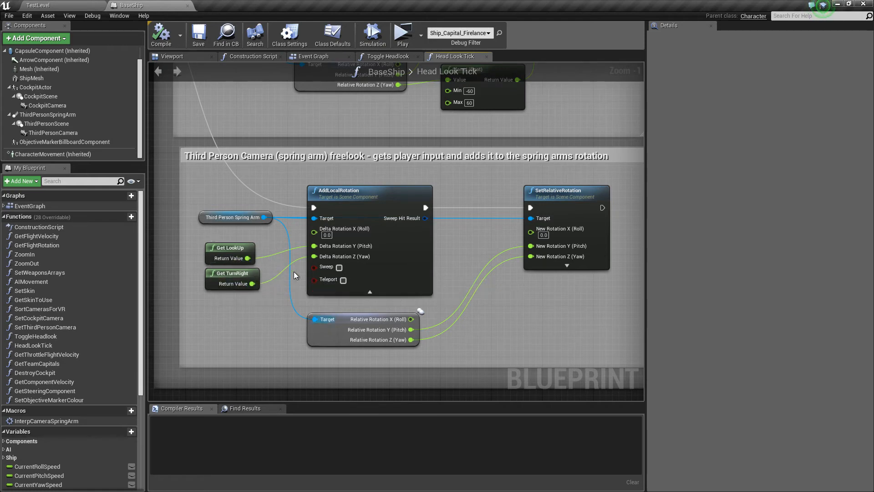
{"action": "mouse_move", "coordinate": [579, 193]}
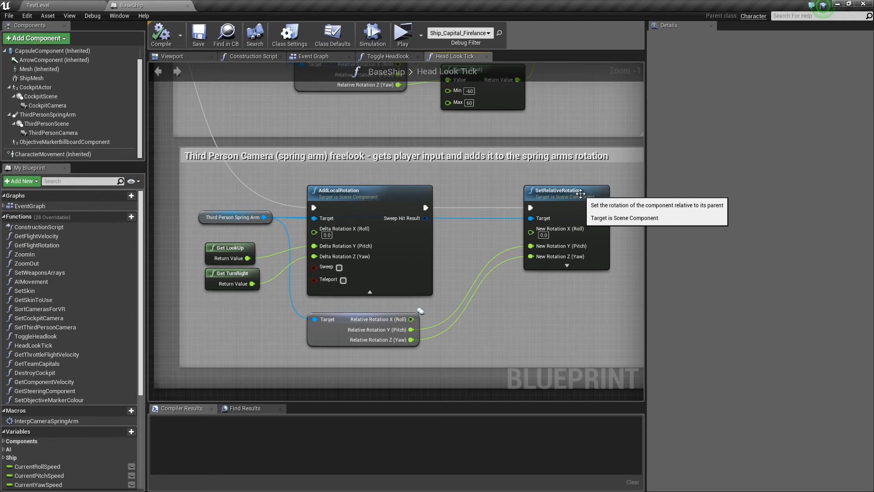
{"action": "mouse_move", "coordinate": [533, 271]}
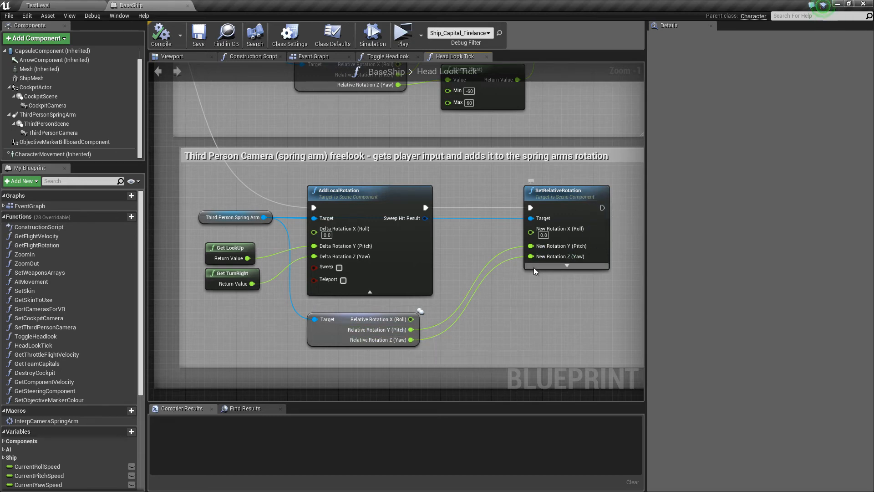
- Scroll down to review the Third Person Camera spring-arm freelook nodes
{"action": "scroll", "scroll_direction": "down", "scroll_amount": 3}
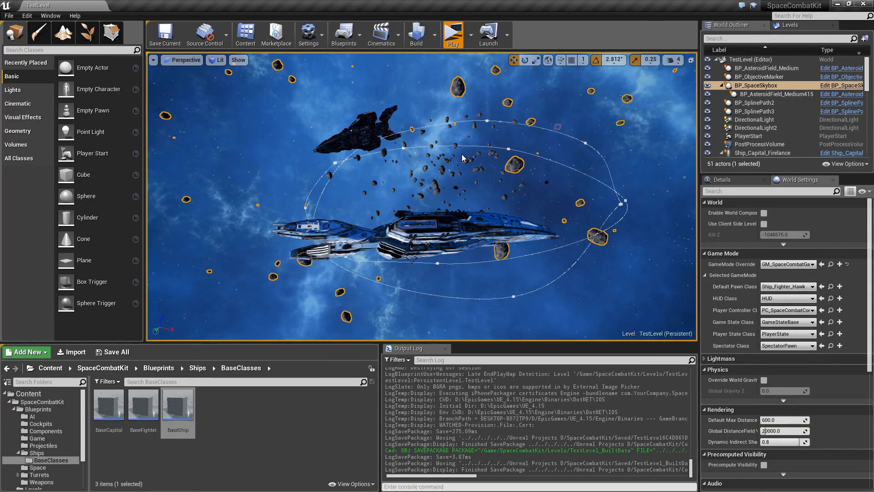
{"action": "left_click", "coordinate": [452, 33]}
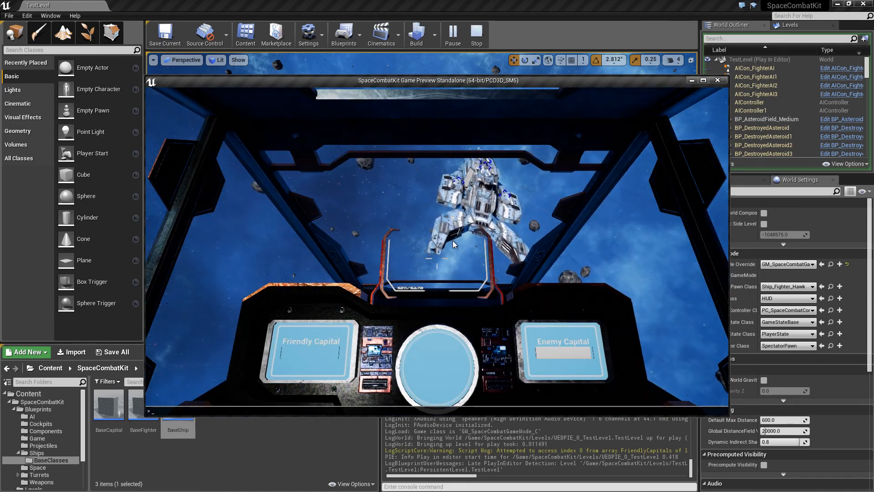
{"action": "left_click", "coordinate": [451, 32]}
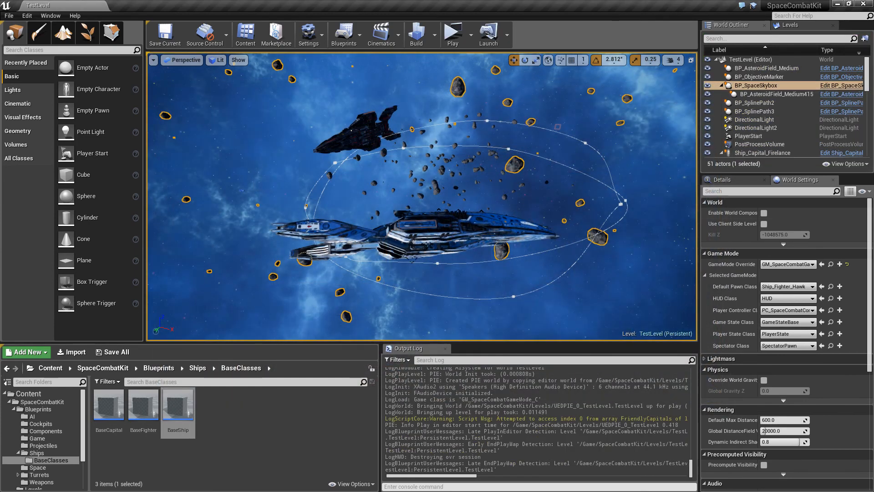